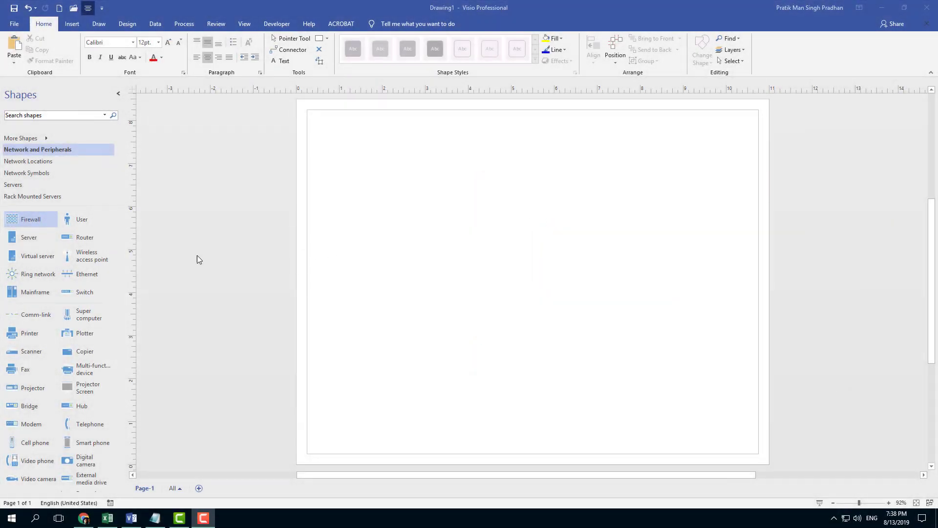
pyautogui.moveTo(84, 236)
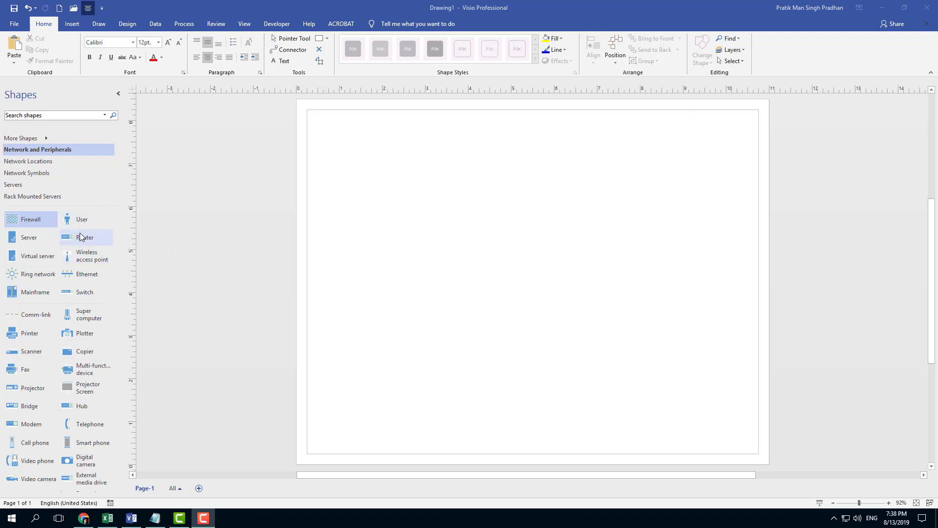
# - Drag User, Router and Firewall shapes from the stencil into a diagonal across the page
pyautogui.moveTo(82, 219); pyautogui.dragTo(404, 151)
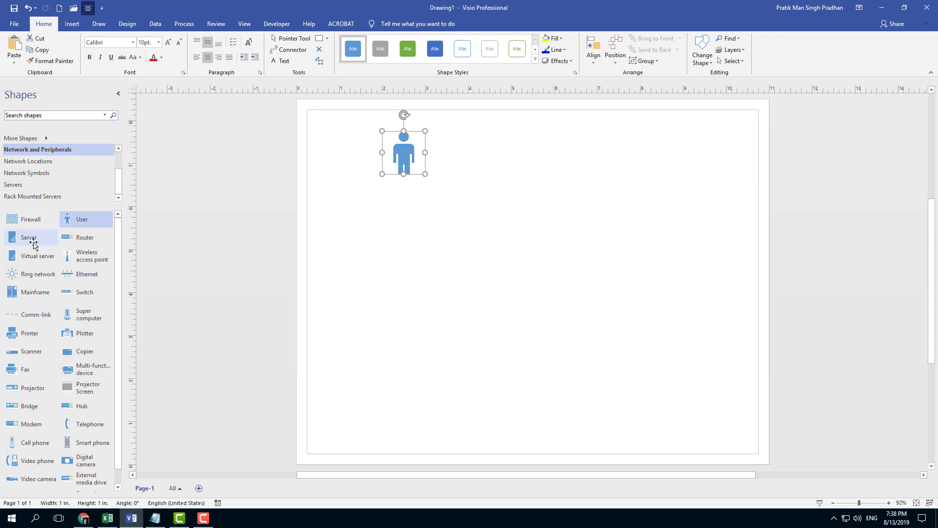
pyautogui.scroll(-3)
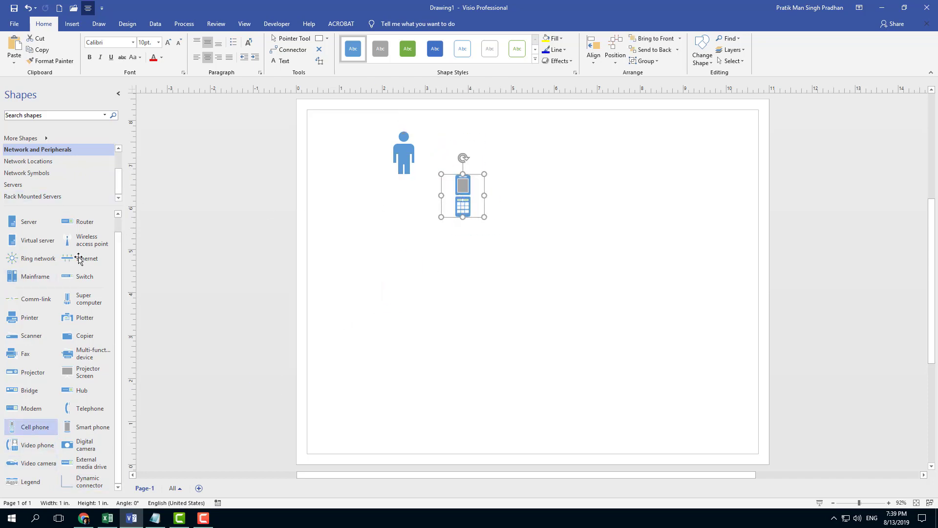
pyautogui.moveTo(85, 222); pyautogui.dragTo(537, 244)
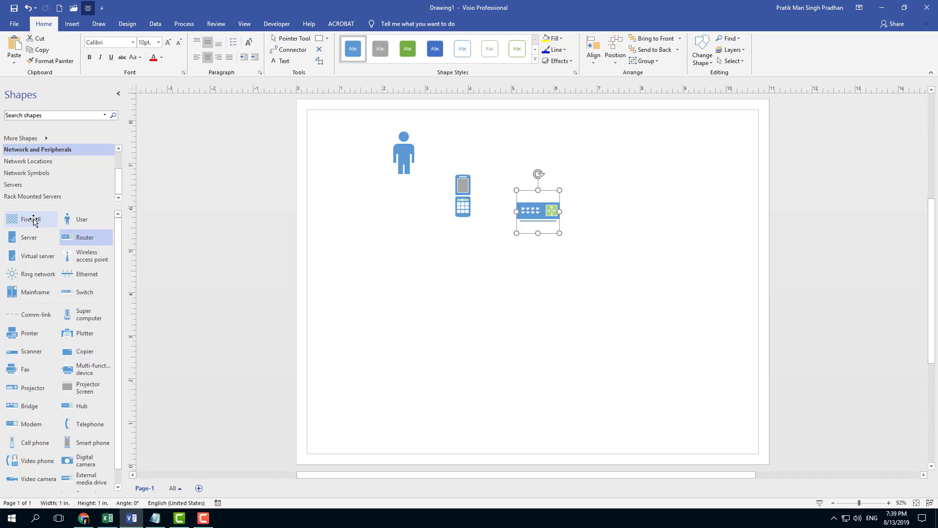
pyautogui.moveTo(29, 237)
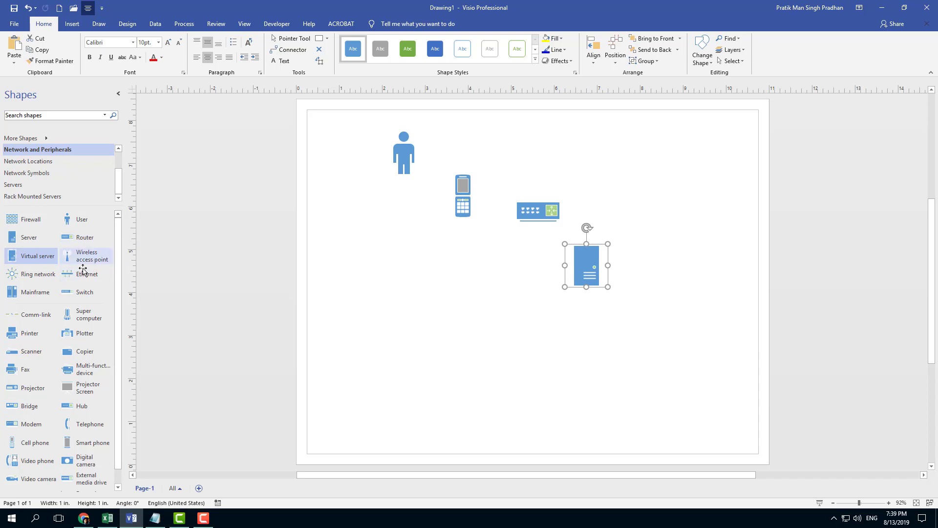
pyautogui.moveTo(30, 219); pyautogui.dragTo(640, 319)
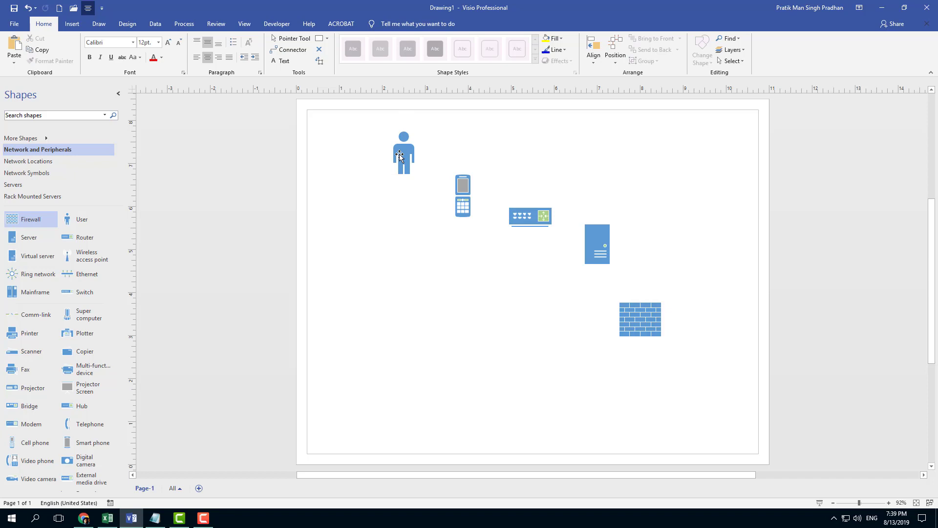
# - Draw connector lines chaining user, cell phone, router, server and firewall
pyautogui.click(404, 153)
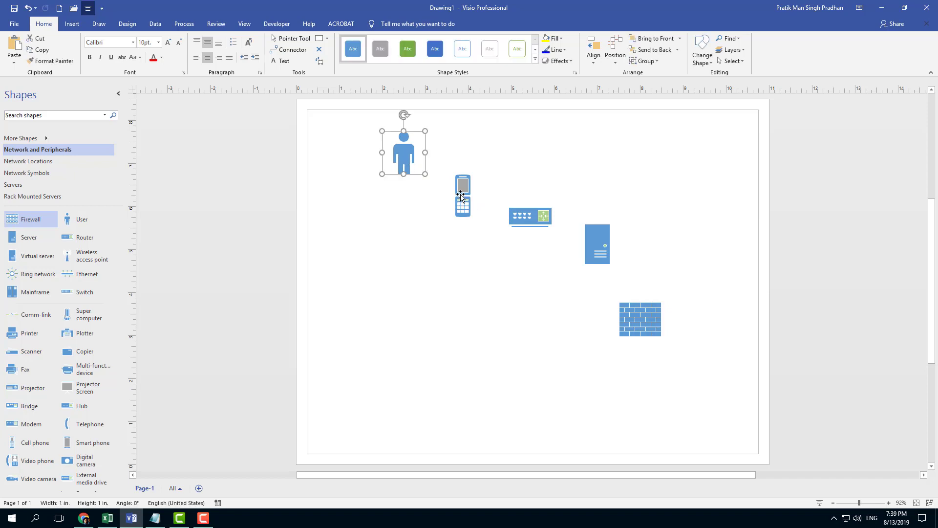
pyautogui.click(462, 196)
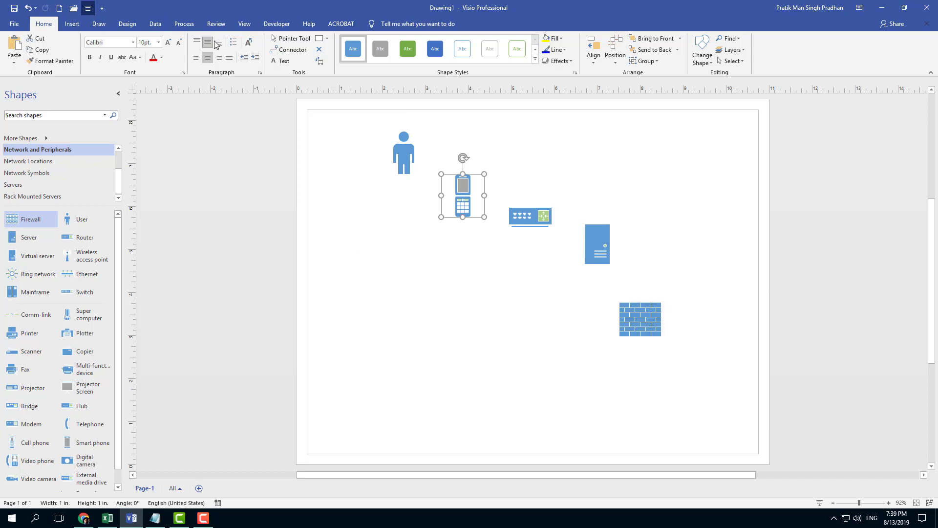
pyautogui.moveTo(291, 50)
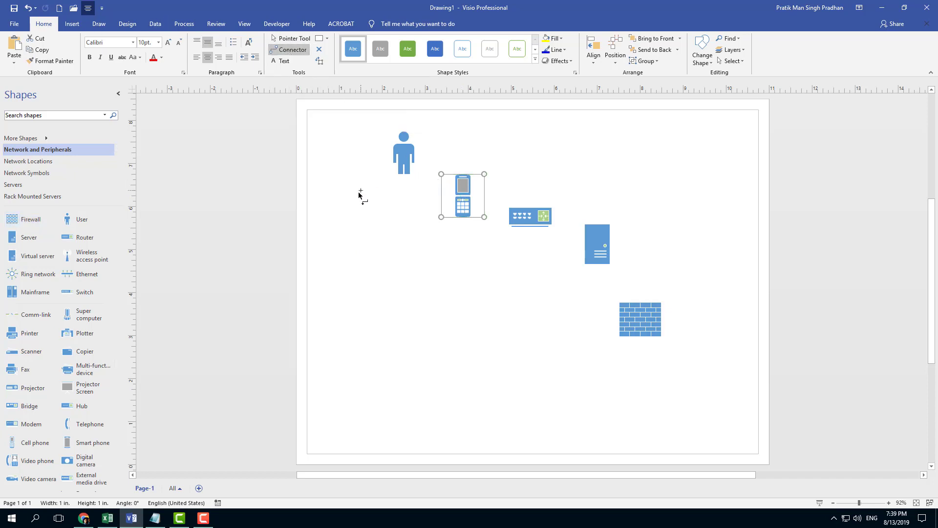
pyautogui.moveTo(356, 222)
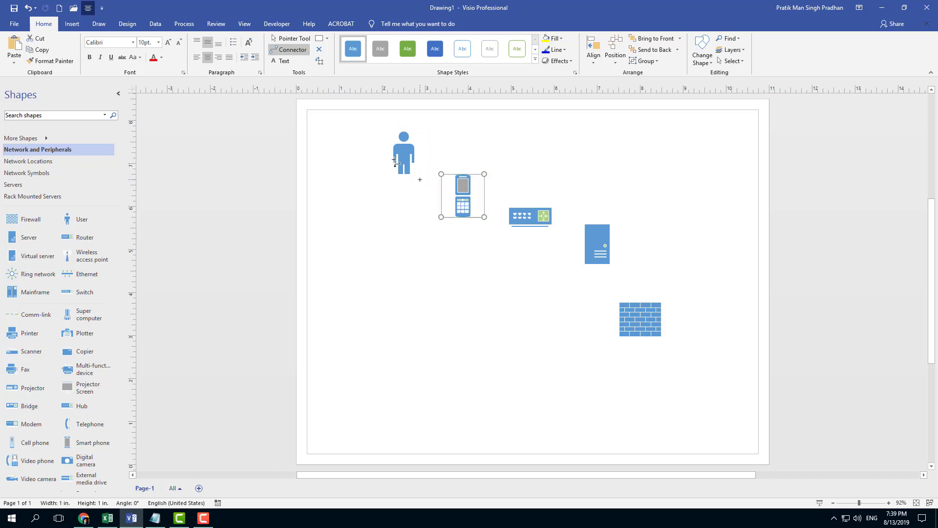
pyautogui.moveTo(639, 306)
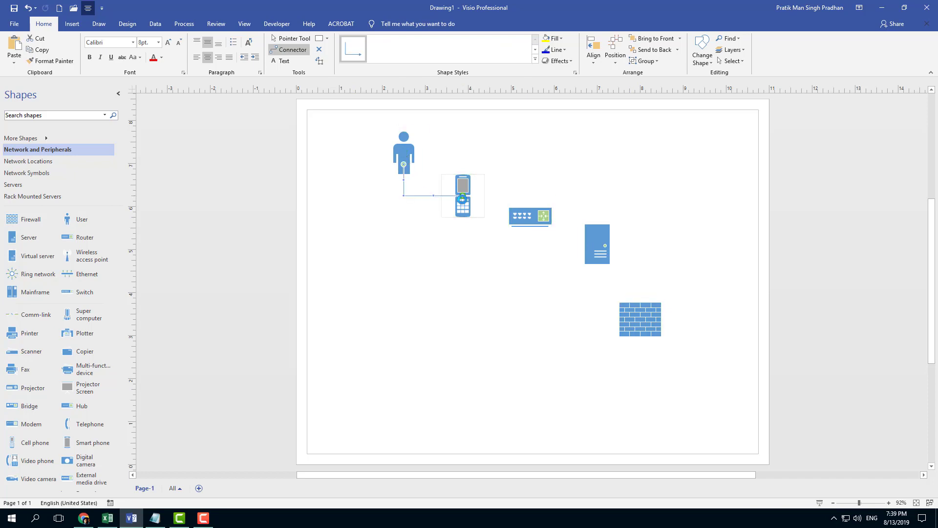
pyautogui.click(463, 196)
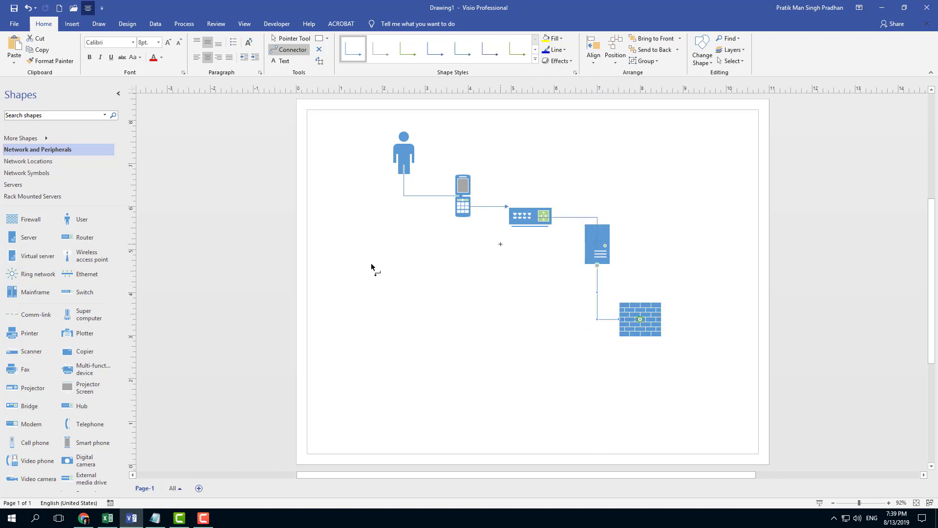
# - Add a video phone off the router and a second user to its left
pyautogui.scroll(-3)
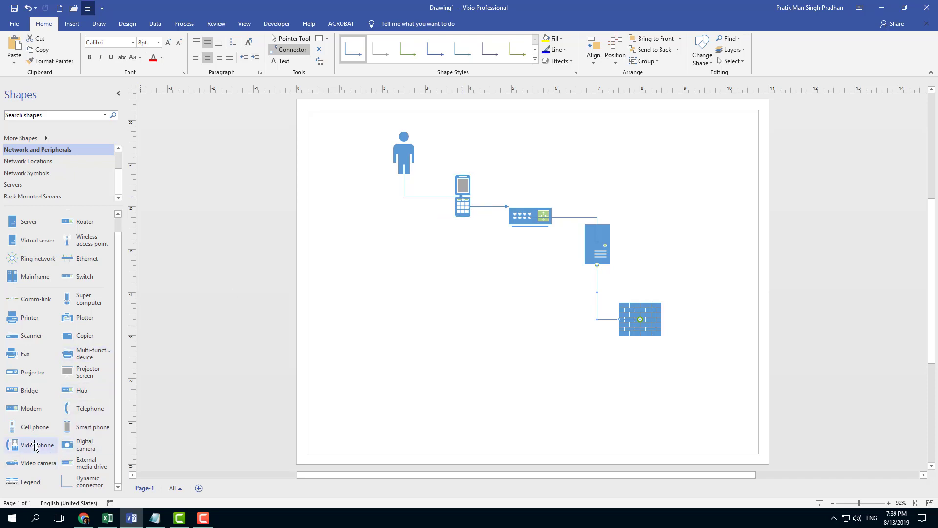
pyautogui.moveTo(35, 445); pyautogui.dragTo(395, 260)
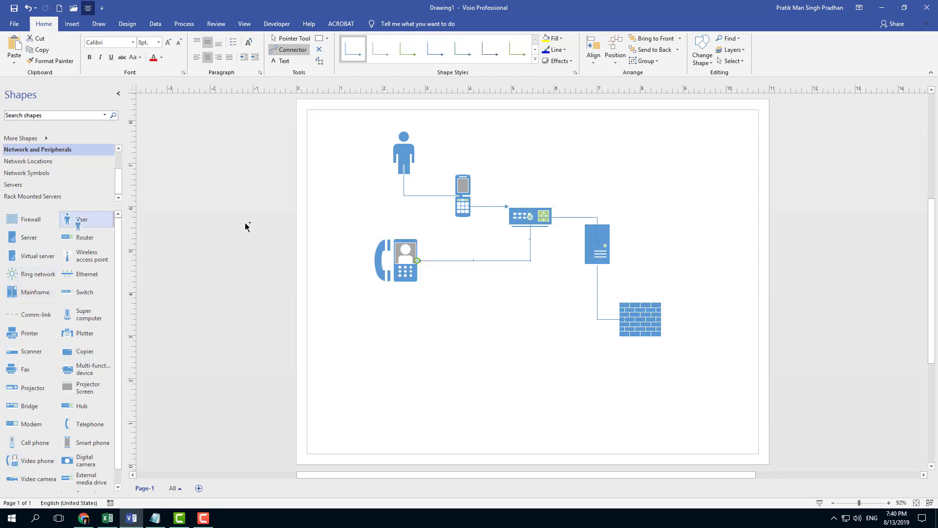
pyautogui.moveTo(78, 222); pyautogui.dragTo(339, 195)
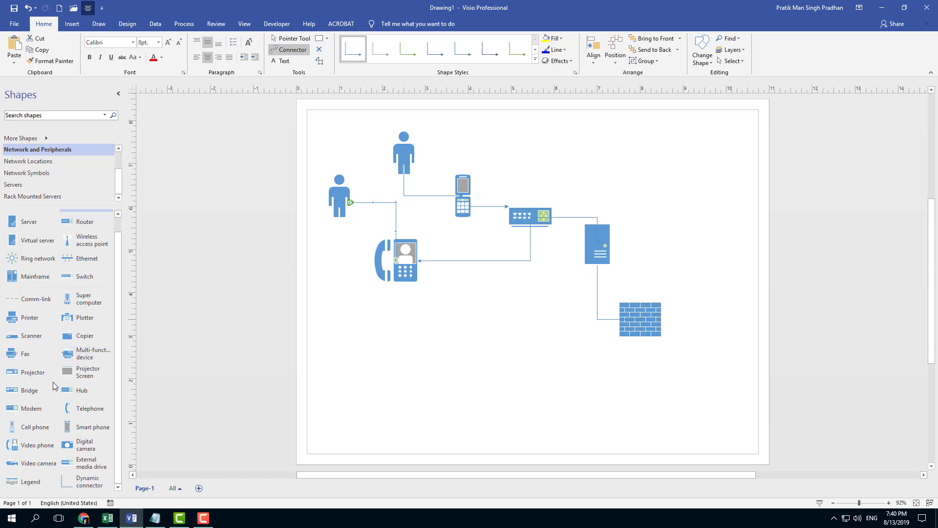
# - Add a copier below the cell phone and a third user below the copier
pyautogui.moveTo(84, 335); pyautogui.dragTo(462, 332)
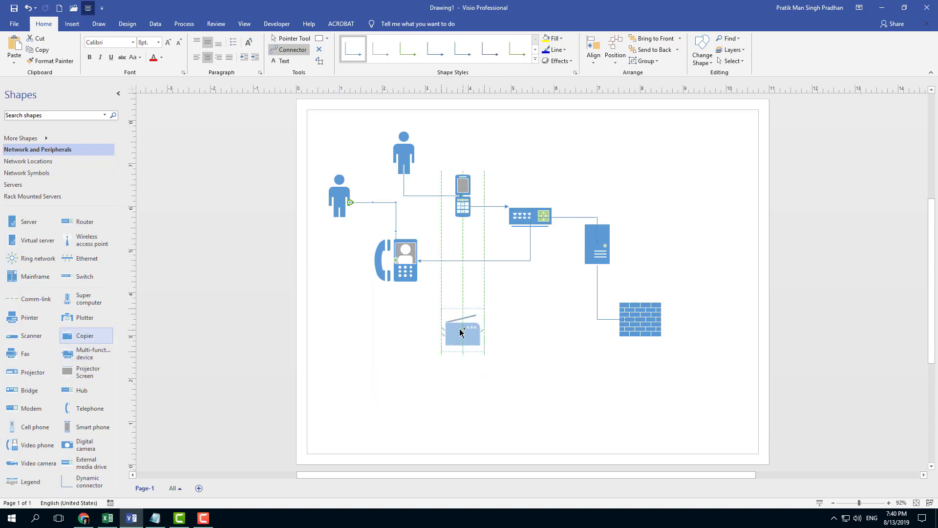
pyautogui.click(462, 329)
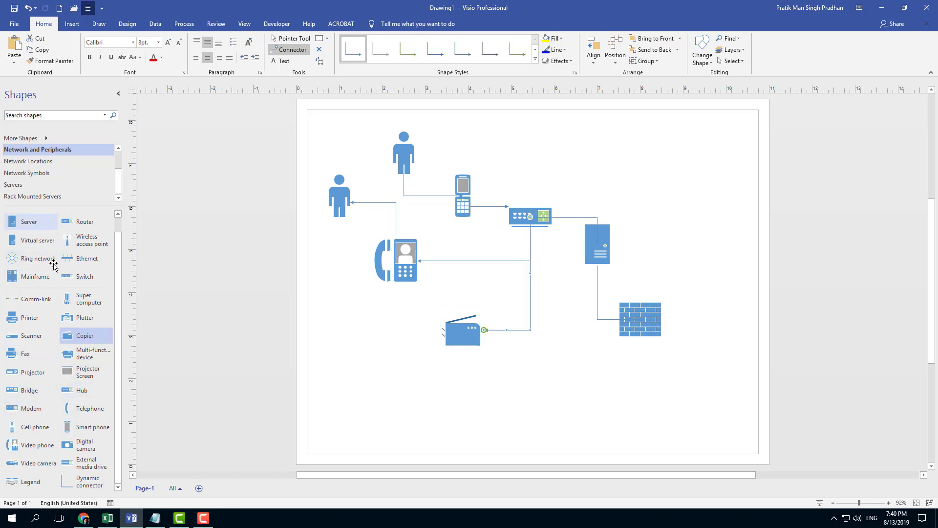
pyautogui.moveTo(82, 219); pyautogui.dragTo(396, 377)
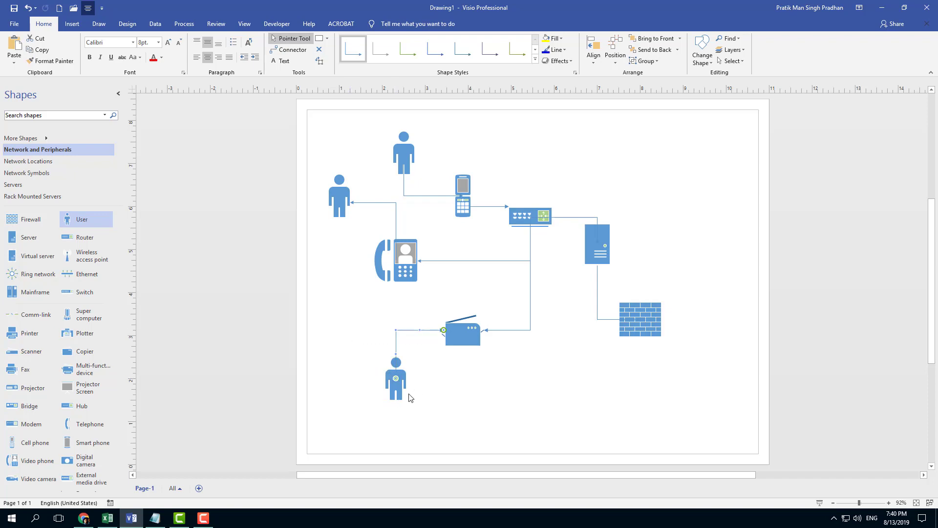
# - Move the third user below-left of the copier, remove the stray connector, and raise the router beside the cell phone
pyautogui.moveTo(395, 380); pyautogui.dragTo(350, 329)
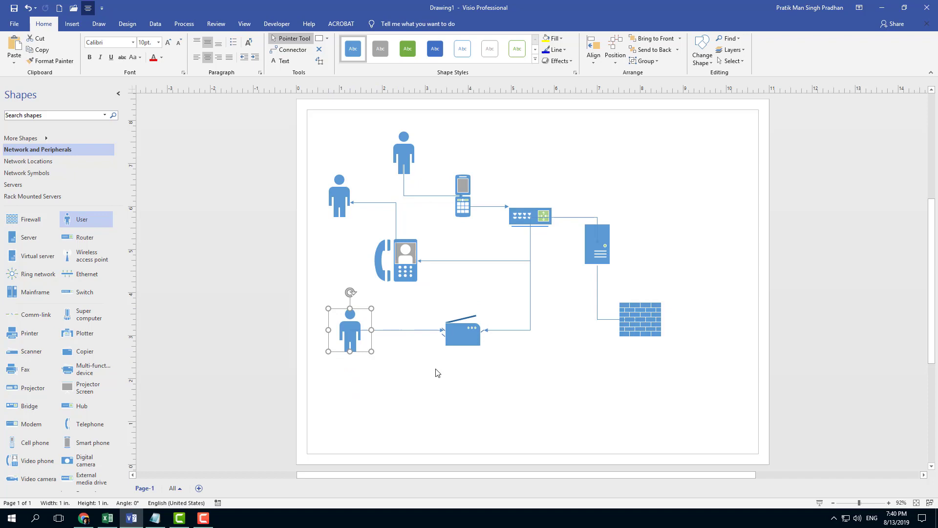
pyautogui.moveTo(350, 329); pyautogui.dragTo(529, 400)
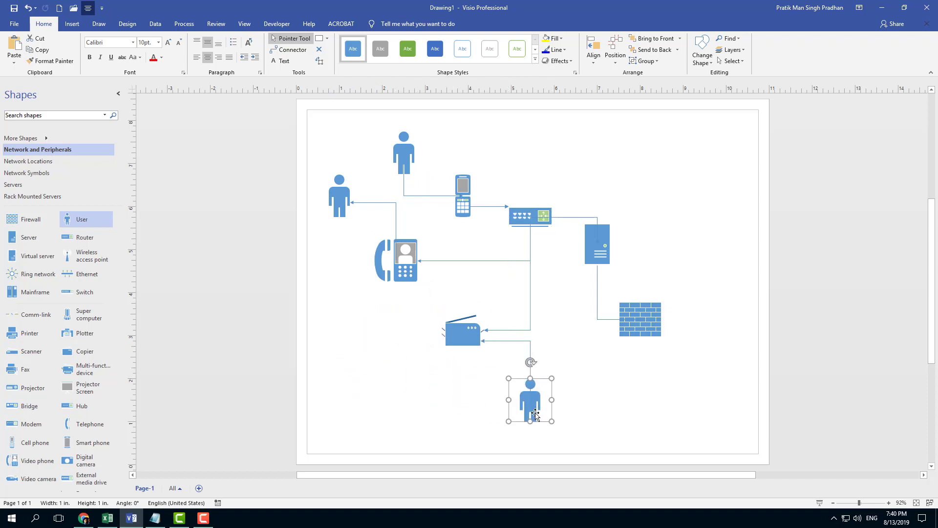
pyautogui.moveTo(530, 398); pyautogui.dragTo(388, 397)
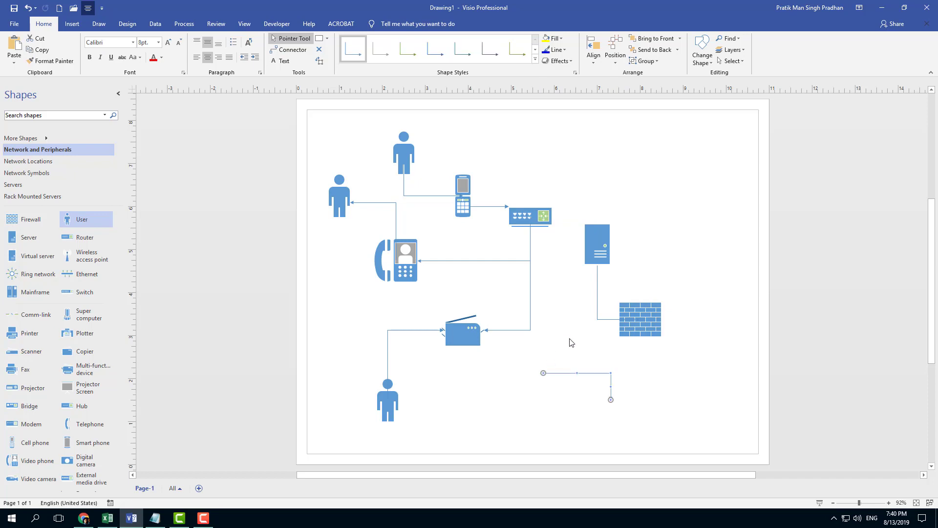
pyautogui.press('ctrl+z')
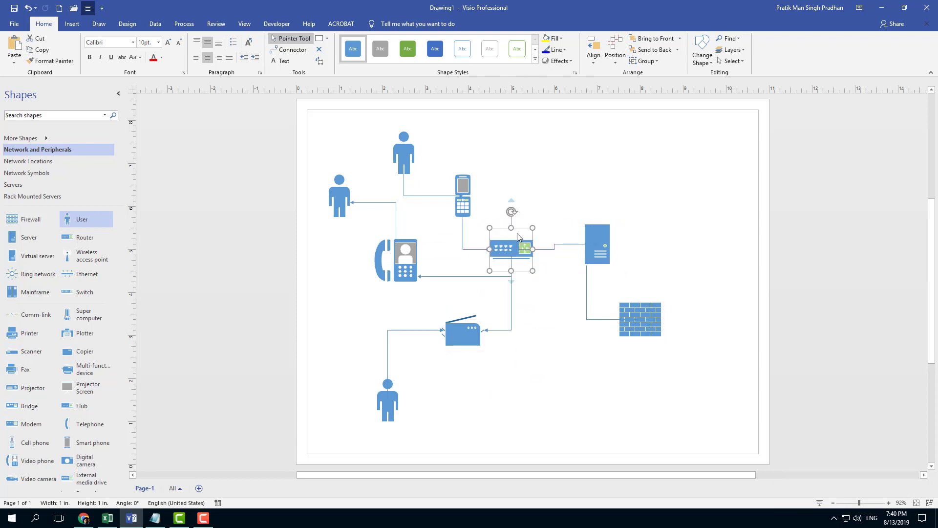
pyautogui.moveTo(511, 245); pyautogui.dragTo(569, 178)
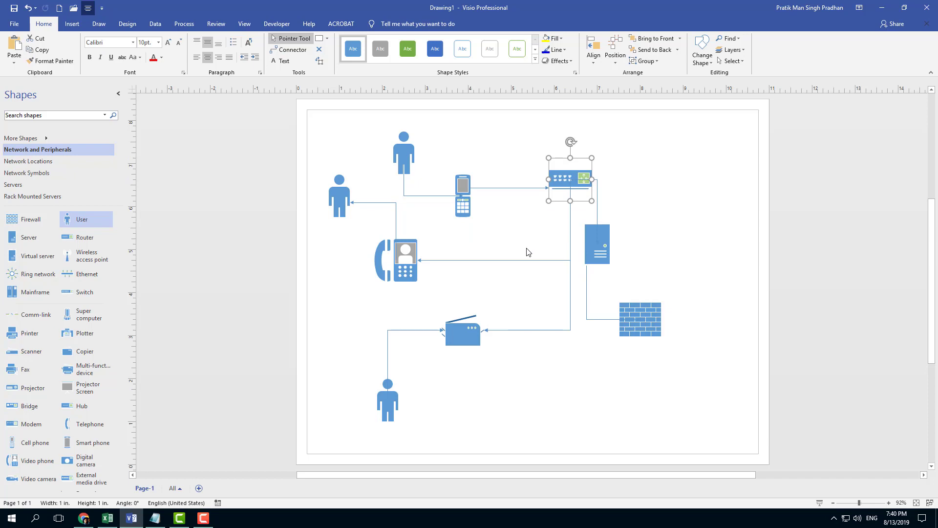
pyautogui.moveTo(580, 295)
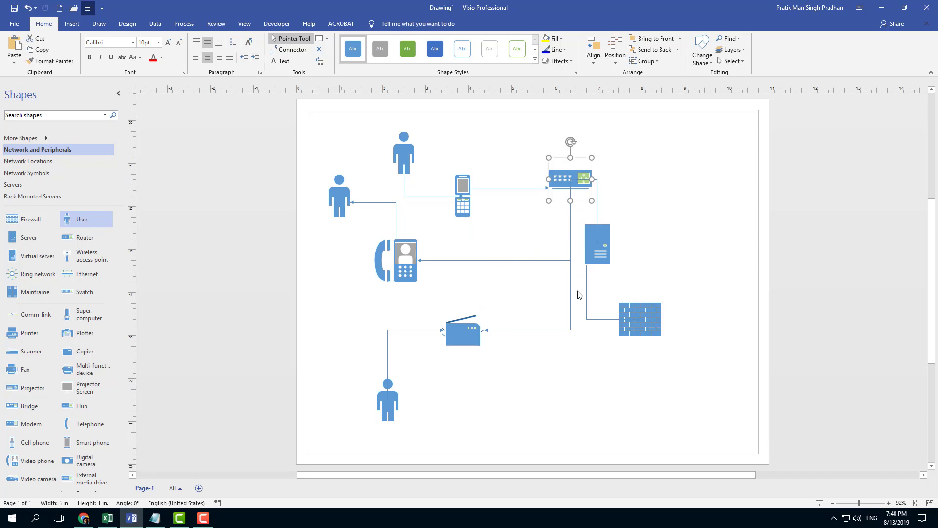
pyautogui.moveTo(758, 305)
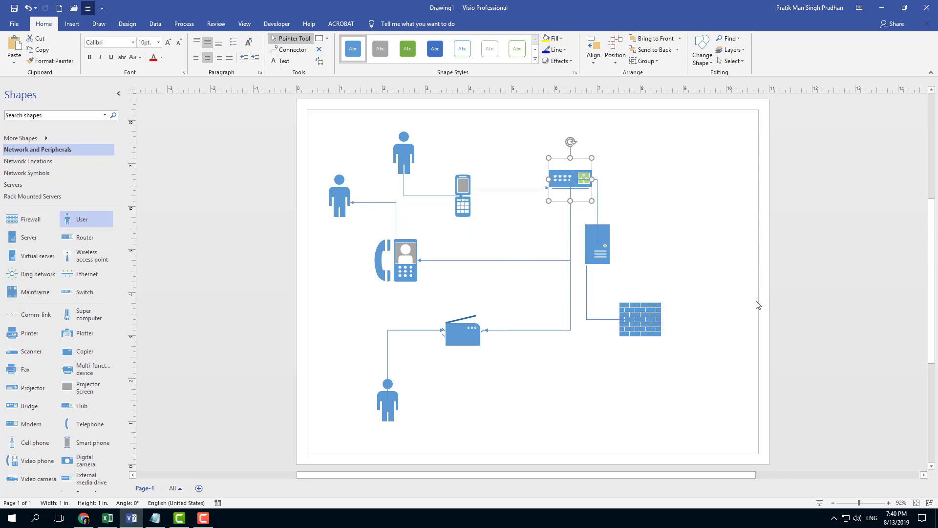
pyautogui.moveTo(806, 311)
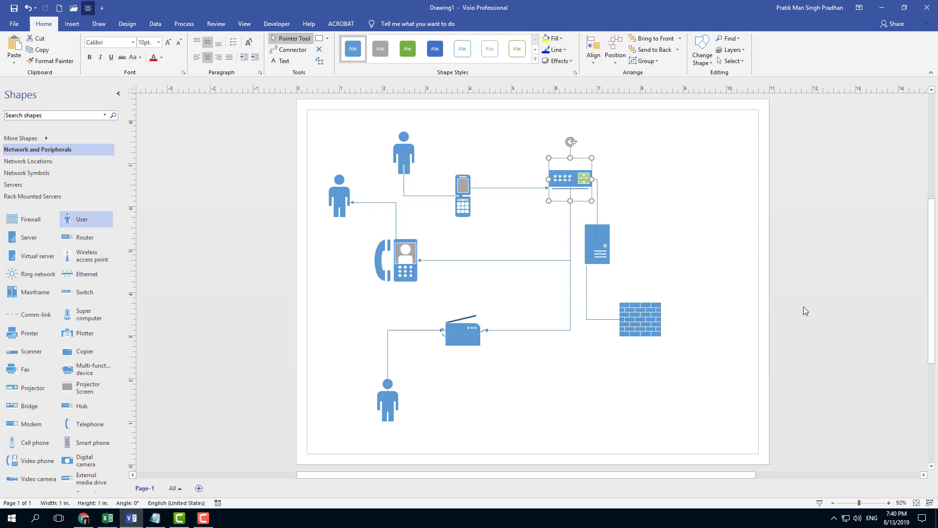